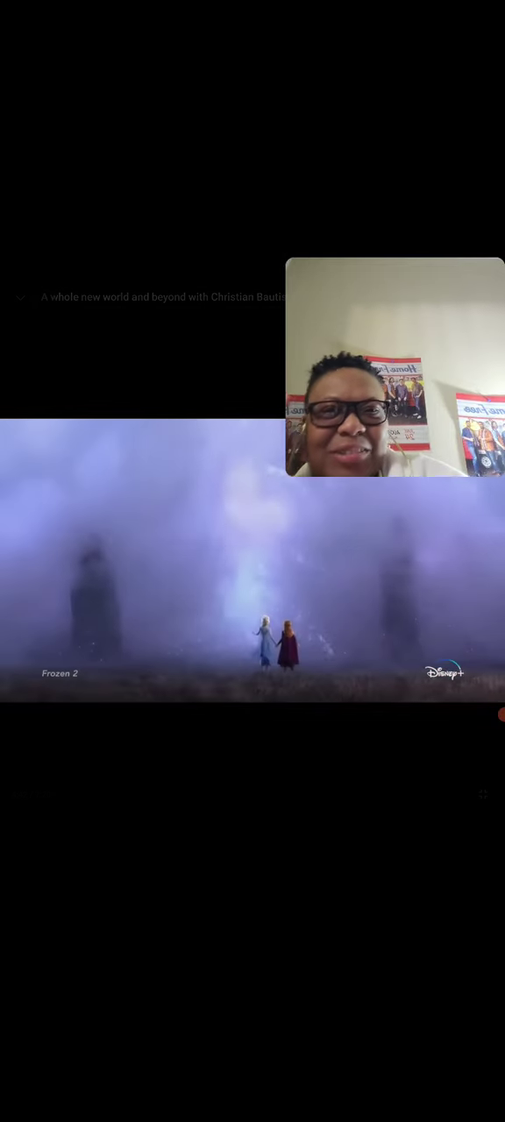
# Pause the Disney+ clip at 6:43 of 7:20, near the end
pyautogui.click(253, 561)
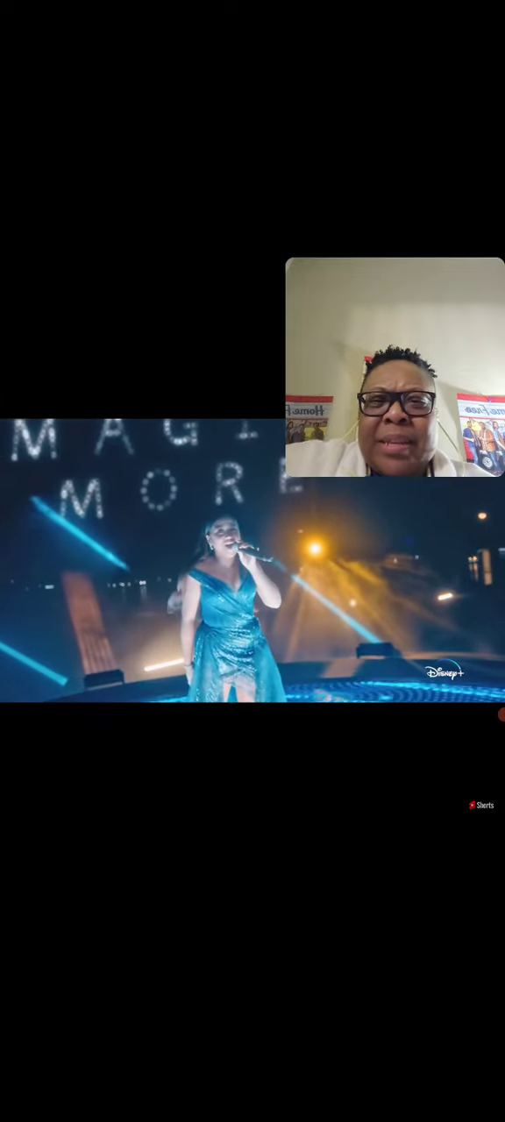
pyautogui.click(252, 596)
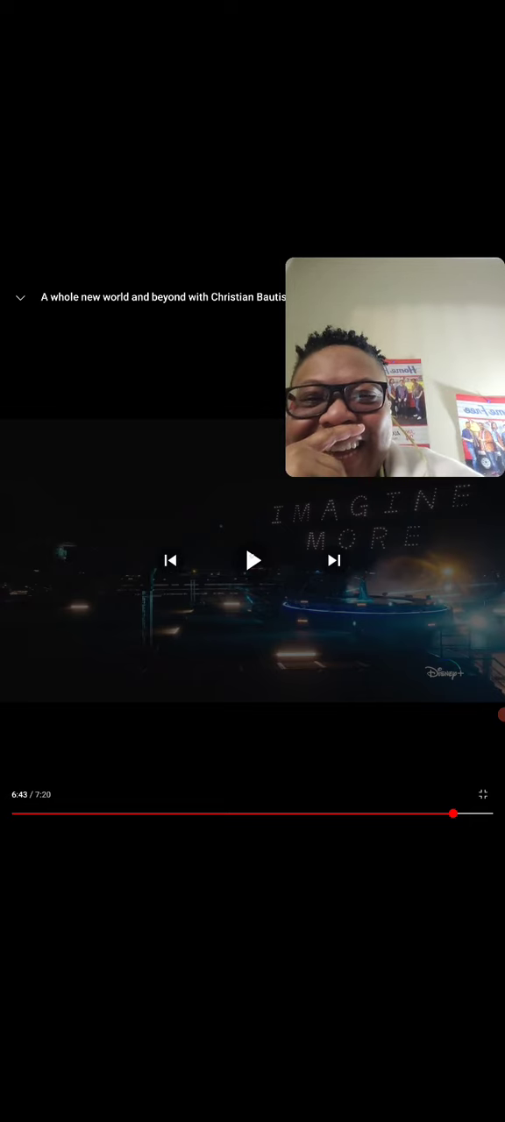